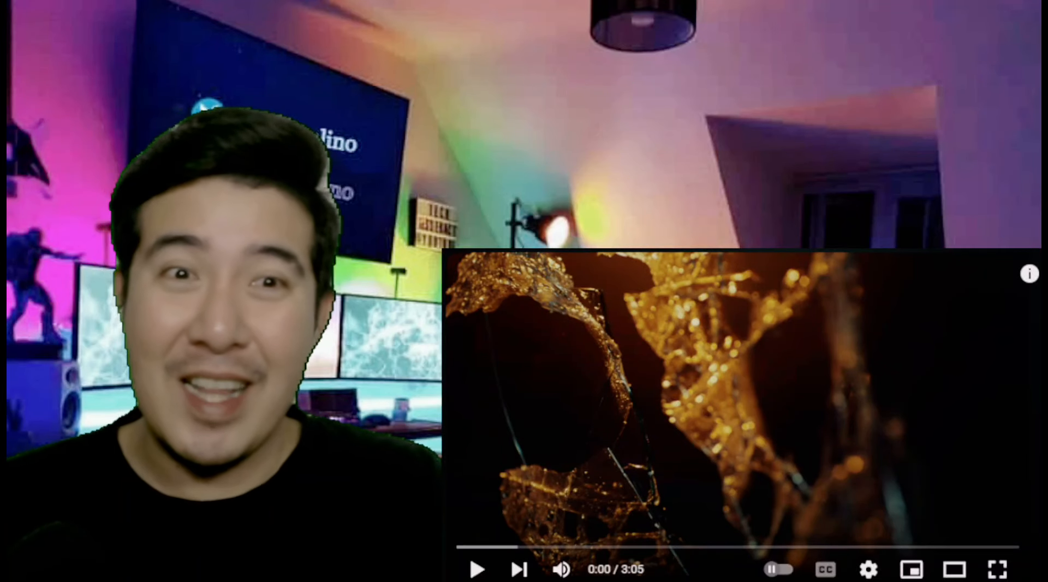
- Play the ONE OK ROCK video, pausing, returning to 0:29 and resuming, then stopping at 3:02
left_click(477, 569)
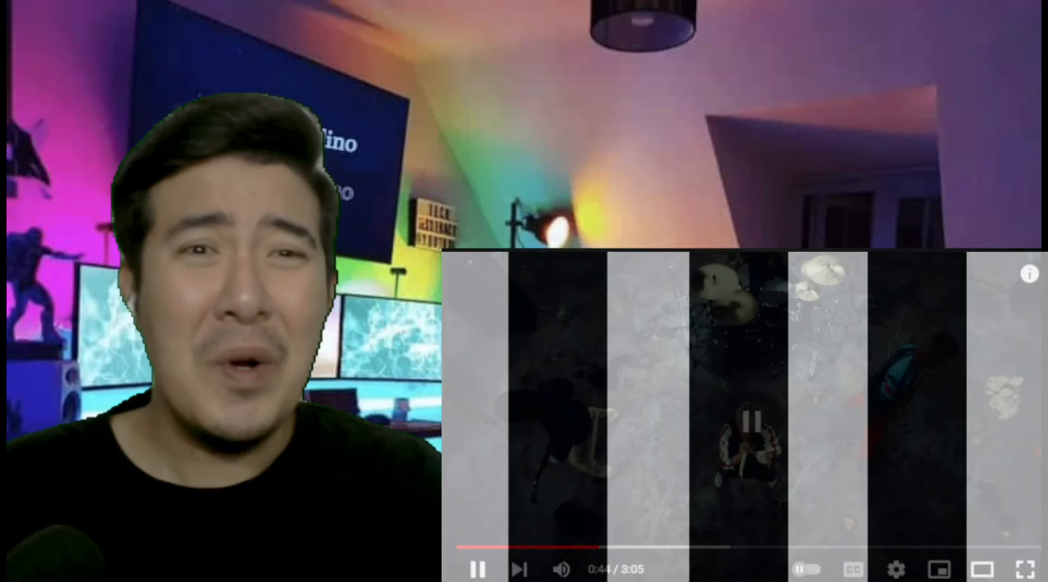
left_click(479, 568)
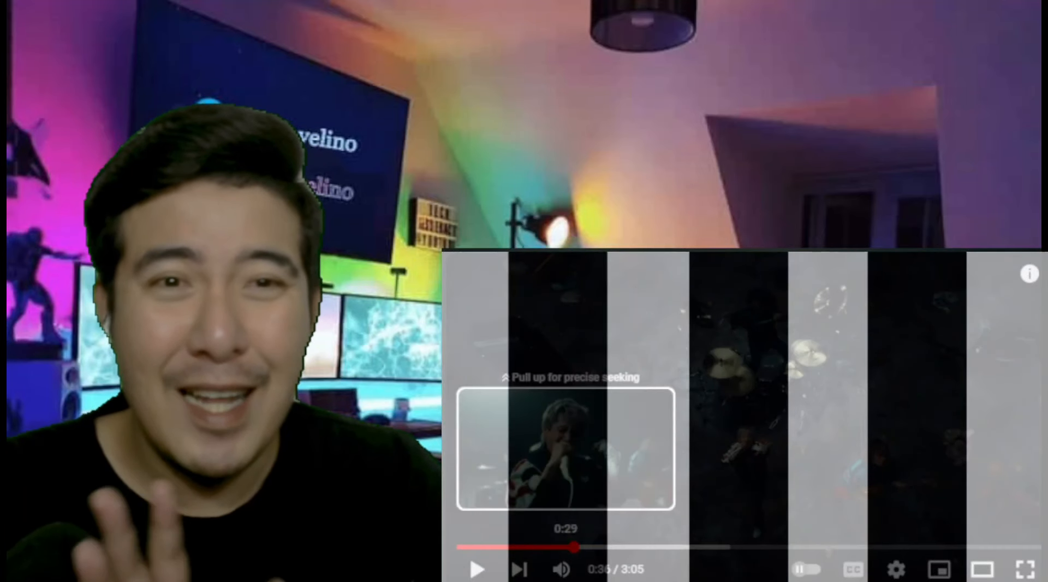
left_click(479, 569)
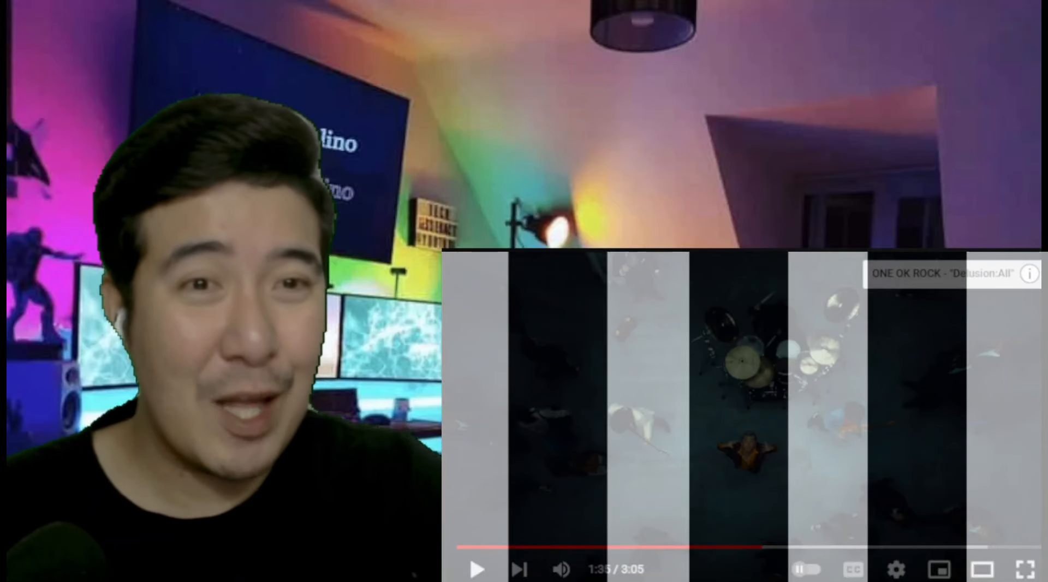
left_click(476, 569)
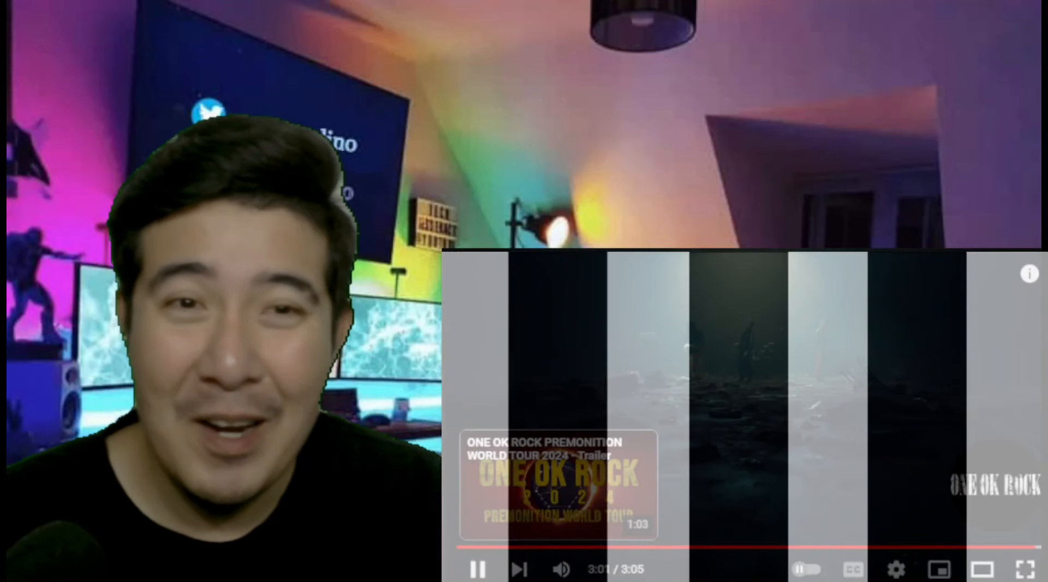
left_click(477, 570)
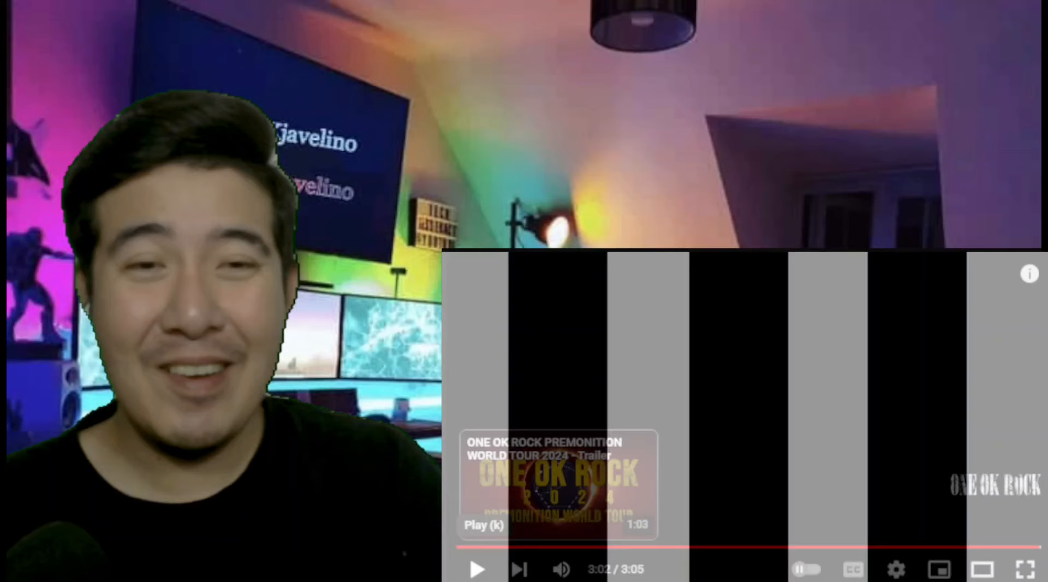